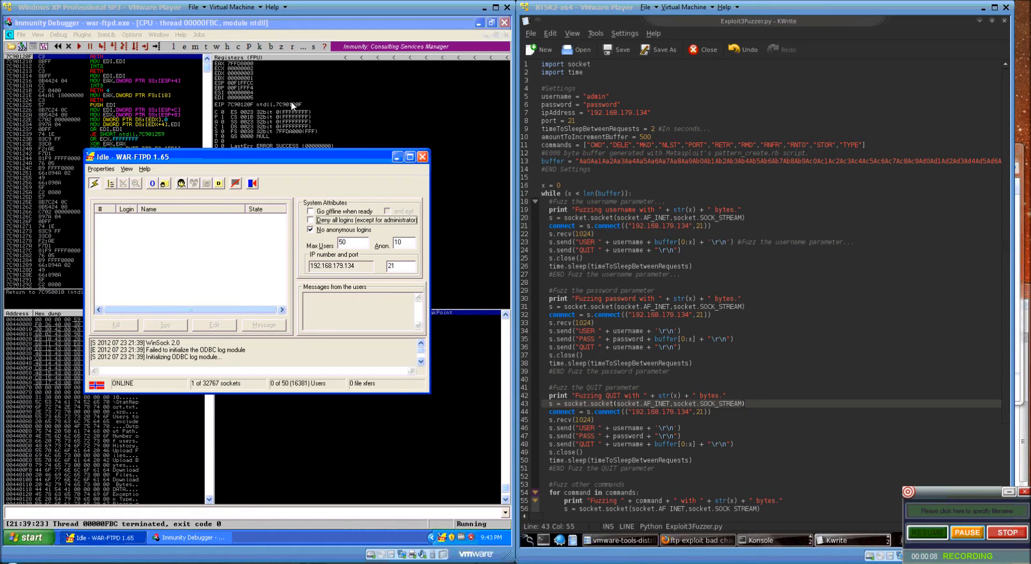
- Look over the exploit material on screen before fuzzing
{"action": "left_click", "coordinate": [745, 403]}
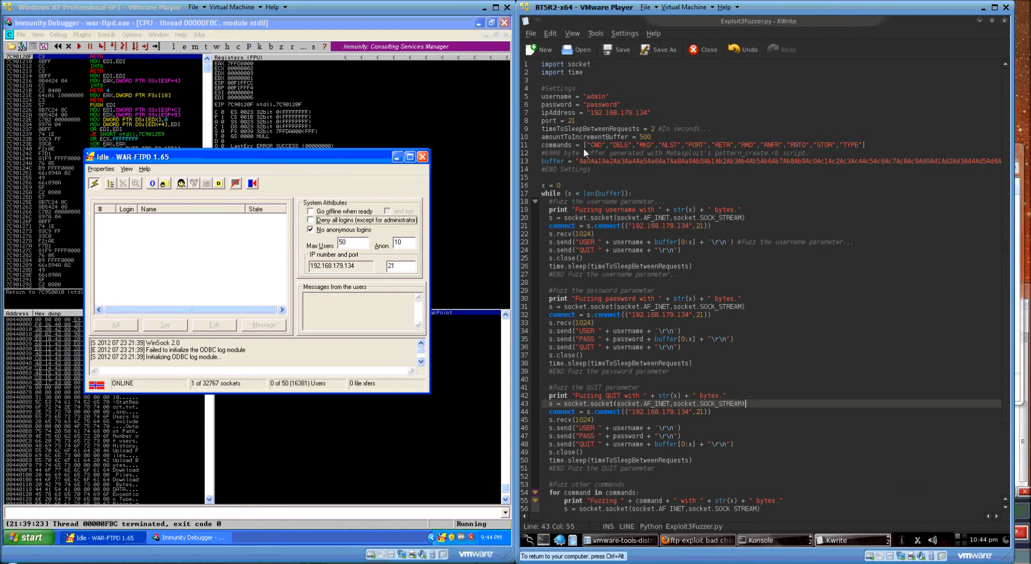
{"action": "scroll", "scroll_direction": "down", "scroll_amount": 3}
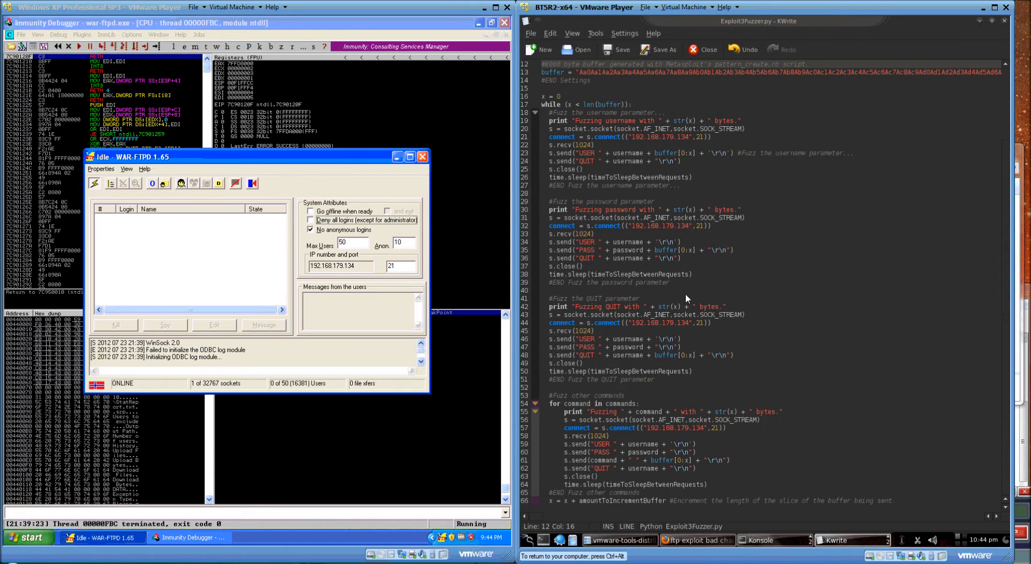
{"action": "scroll", "scroll_direction": "up", "scroll_amount": 3}
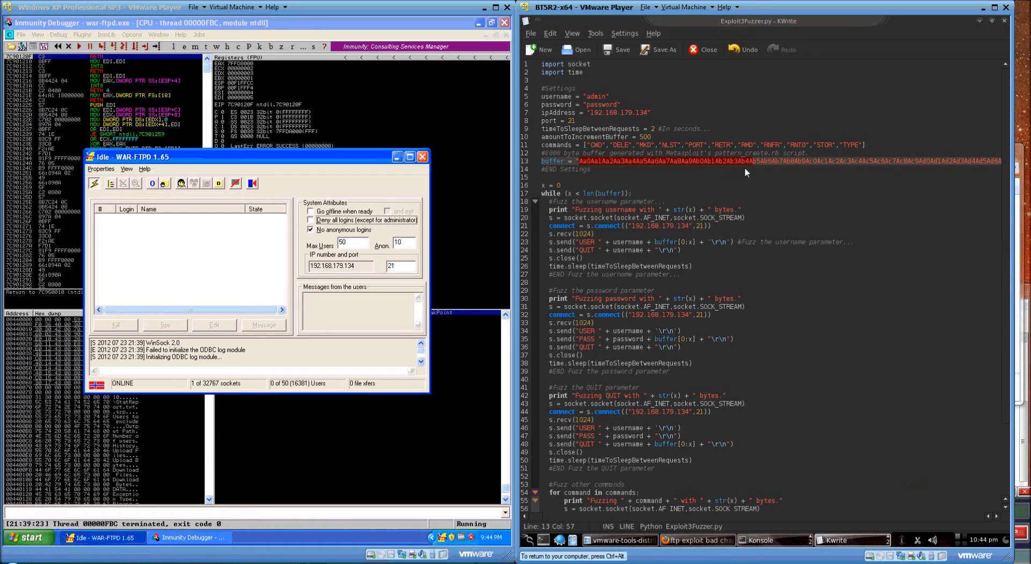
{"action": "mouse_move", "coordinate": [622, 219]}
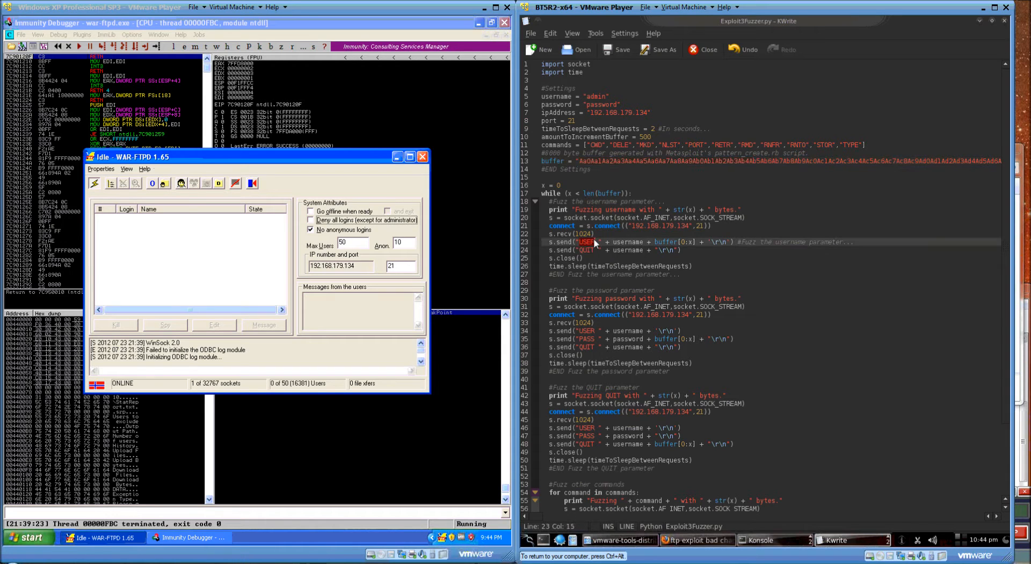
{"action": "mouse_move", "coordinate": [645, 209]}
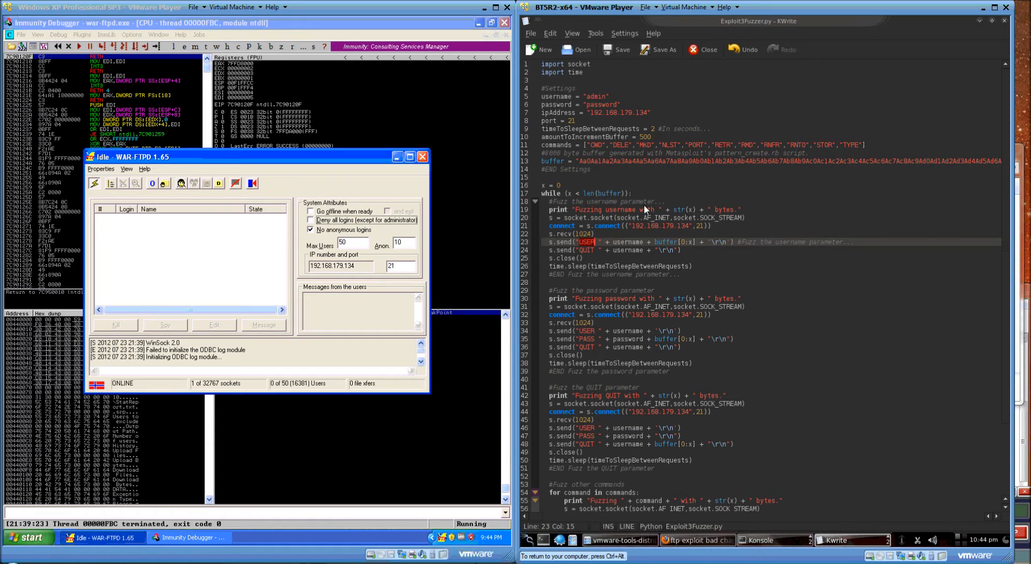
{"action": "mouse_move", "coordinate": [900, 413]}
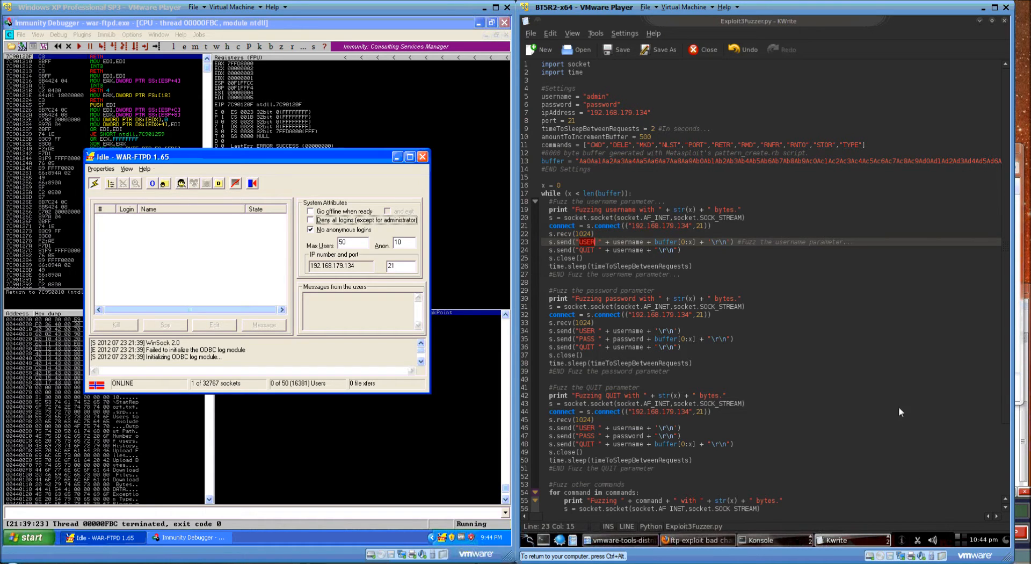
- Run python Exploit3Fuzzer.py in Konsole until the debugger reports an access violation
{"action": "left_click", "coordinate": [756, 539]}
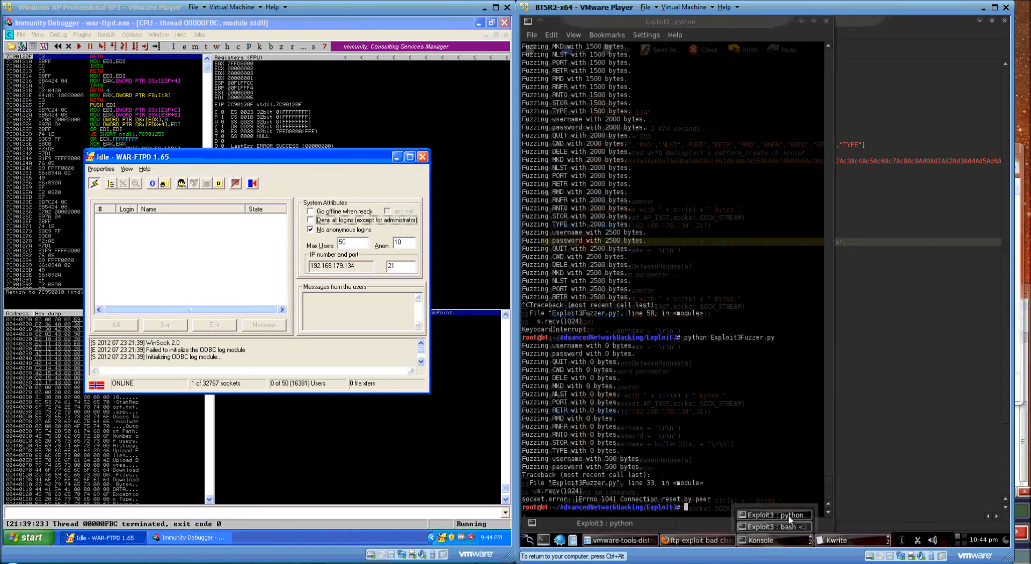
{"action": "type", "text": "python Exploit3Fuzzer.py"}
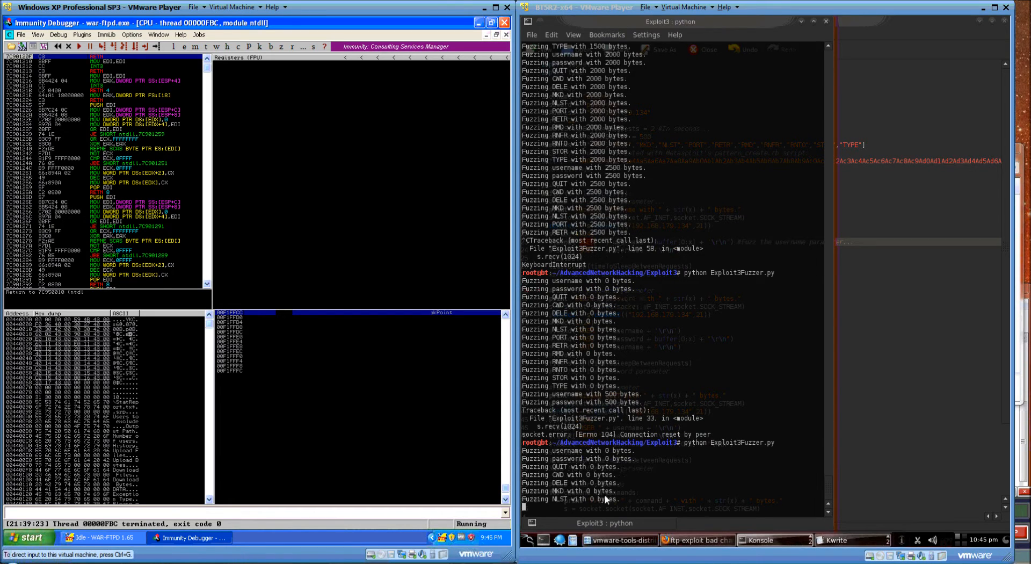
{"action": "scroll", "scroll_direction": "down", "scroll_amount": 3}
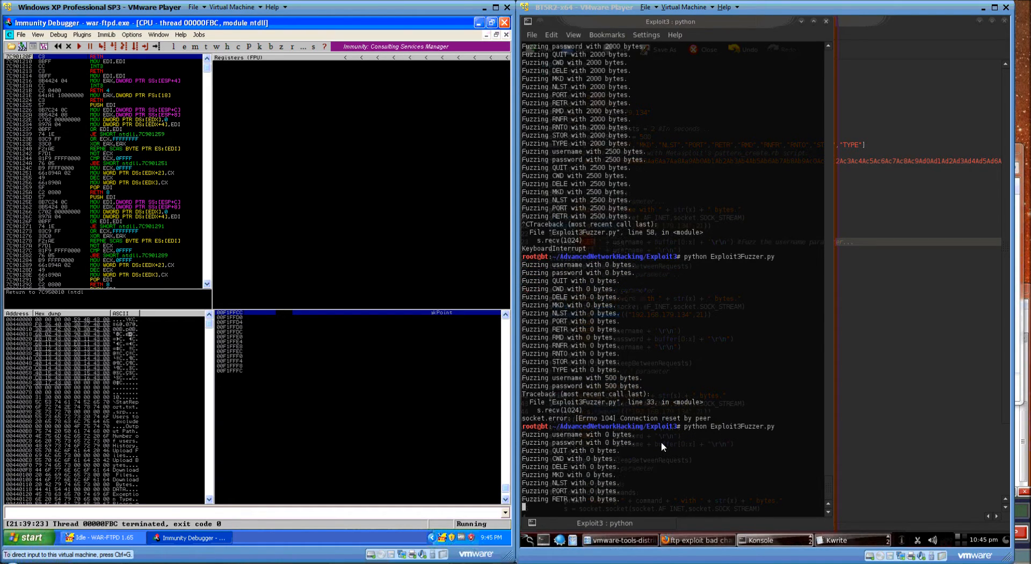
{"action": "mouse_move", "coordinate": [671, 422]}
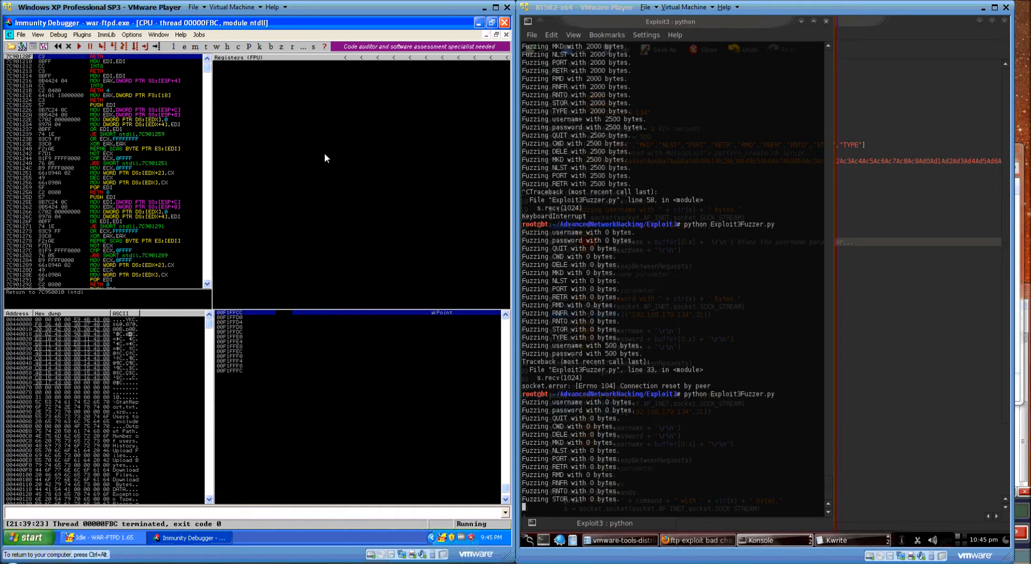
{"action": "scroll", "scroll_direction": "down", "scroll_amount": 3}
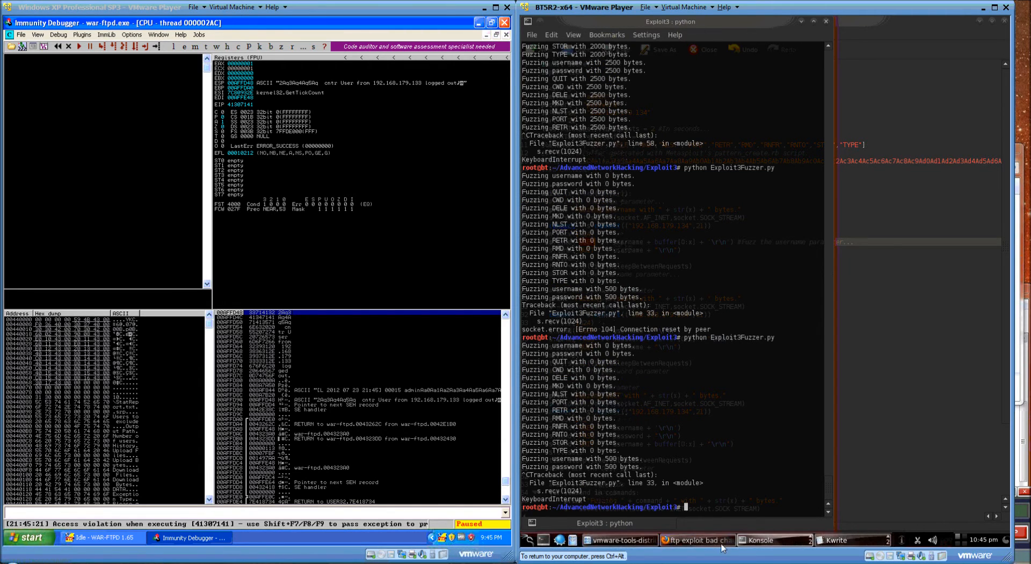
- Show the Hex To ASCII Converter page in Firefox with 41713041 selected, translating to Aq0A
{"action": "left_click", "coordinate": [697, 539]}
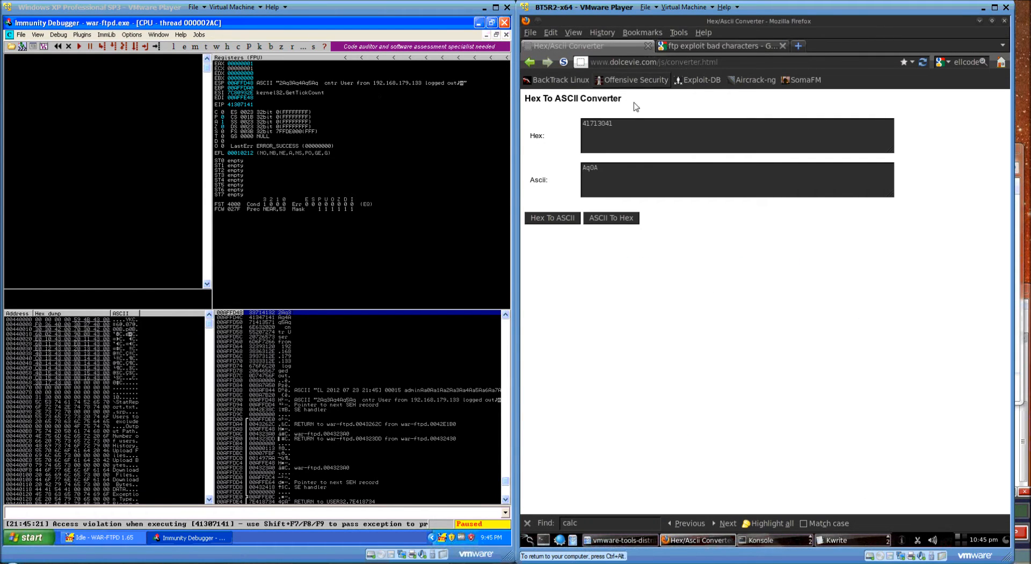
{"action": "mouse_move", "coordinate": [619, 128]}
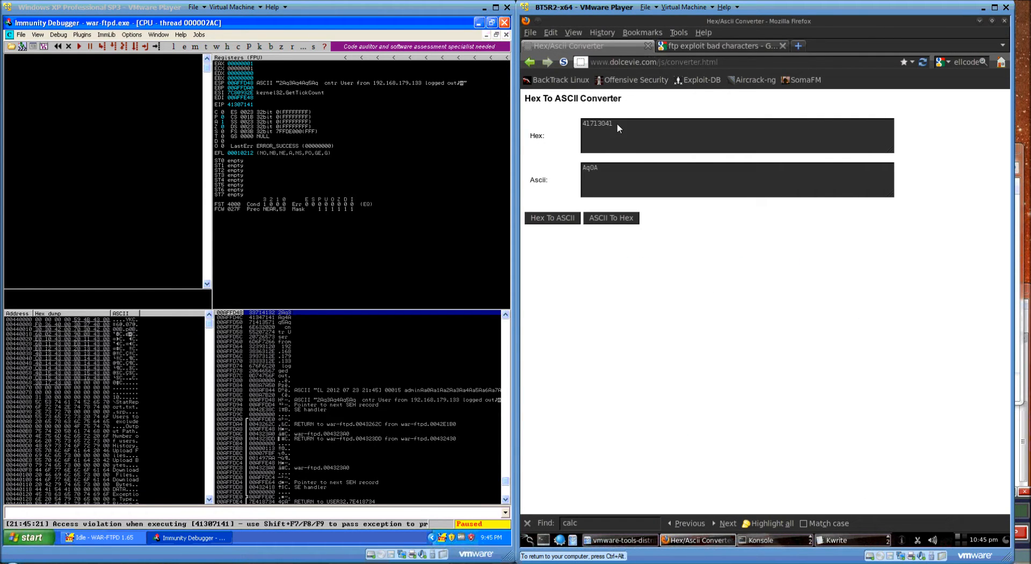
{"action": "double_click", "coordinate": [597, 123]}
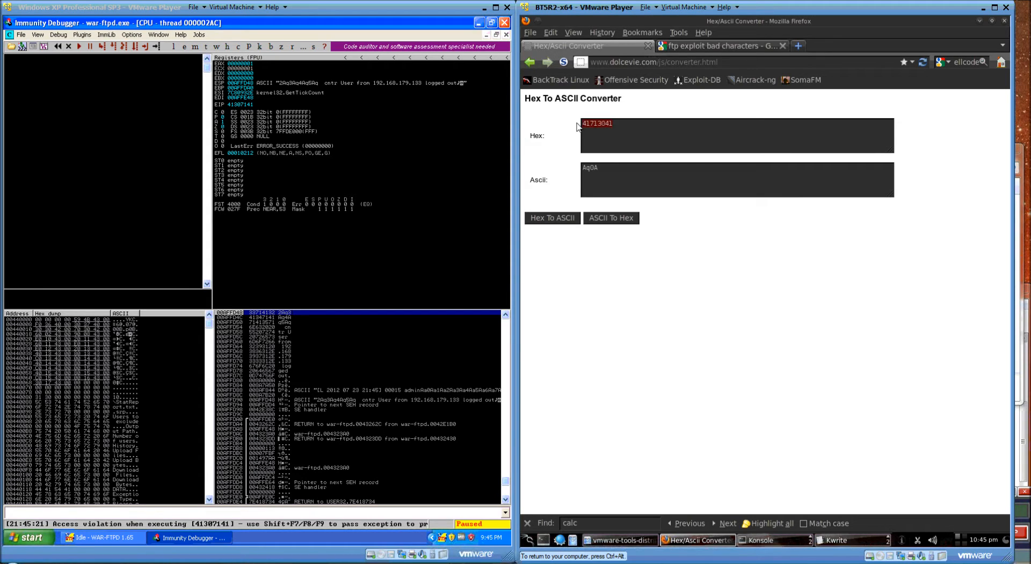
{"action": "mouse_move", "coordinate": [658, 162]}
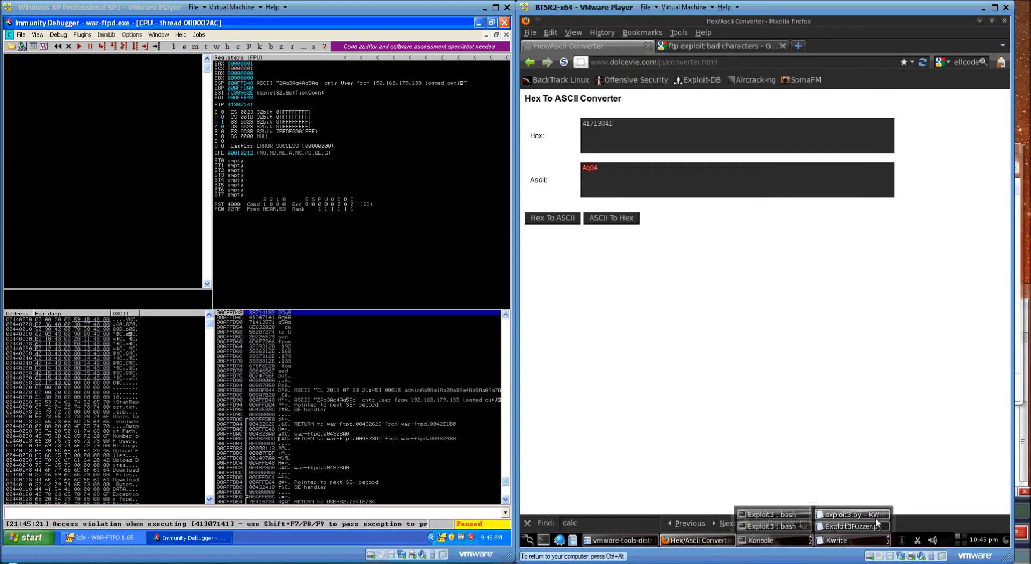
- Bring up exploit3.py in KWrite with the msfvenom shellcode appended to the padded USER send line
{"action": "left_click", "coordinate": [850, 513]}
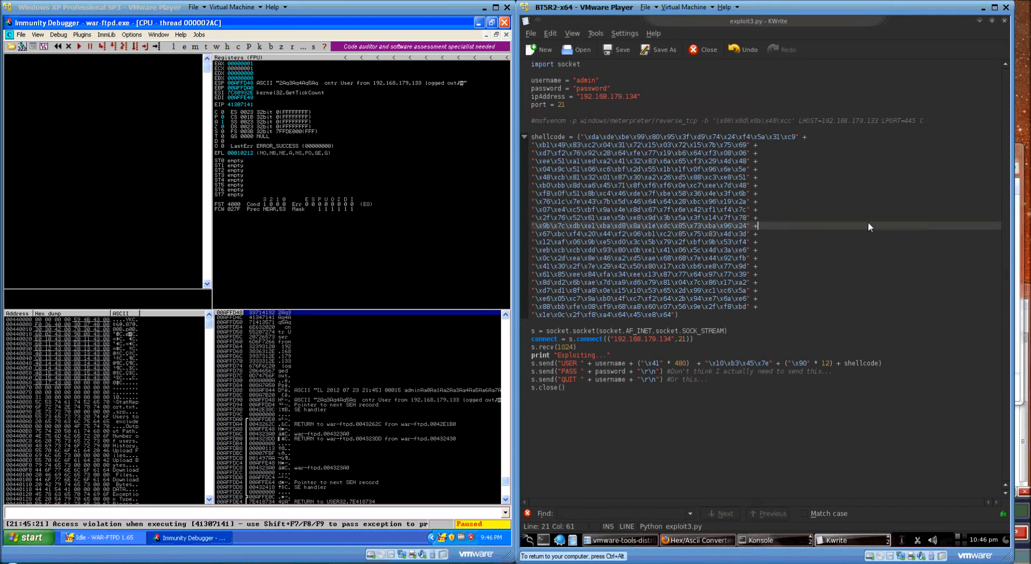
{"action": "mouse_move", "coordinate": [761, 174]}
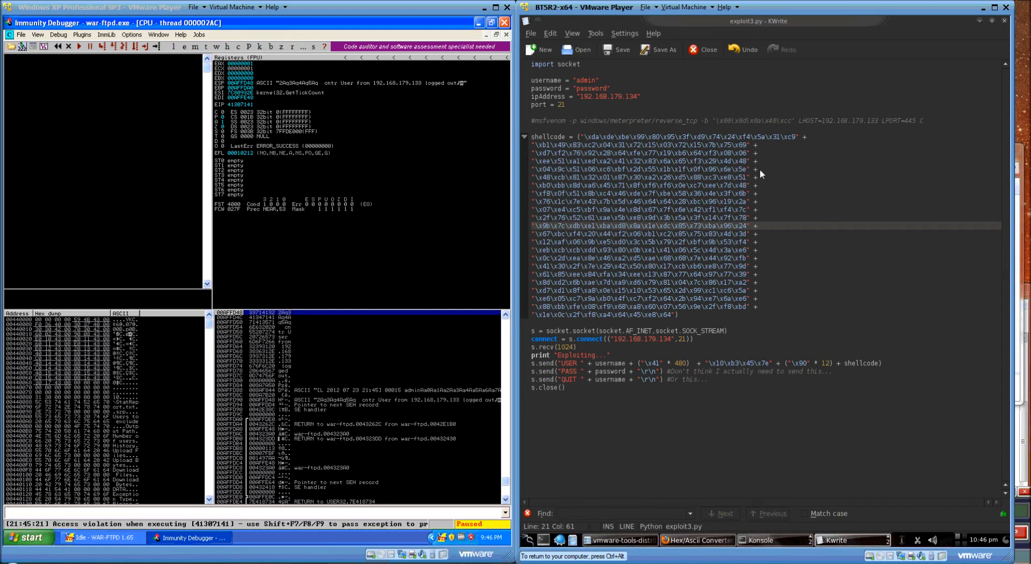
{"action": "left_click", "coordinate": [756, 225]}
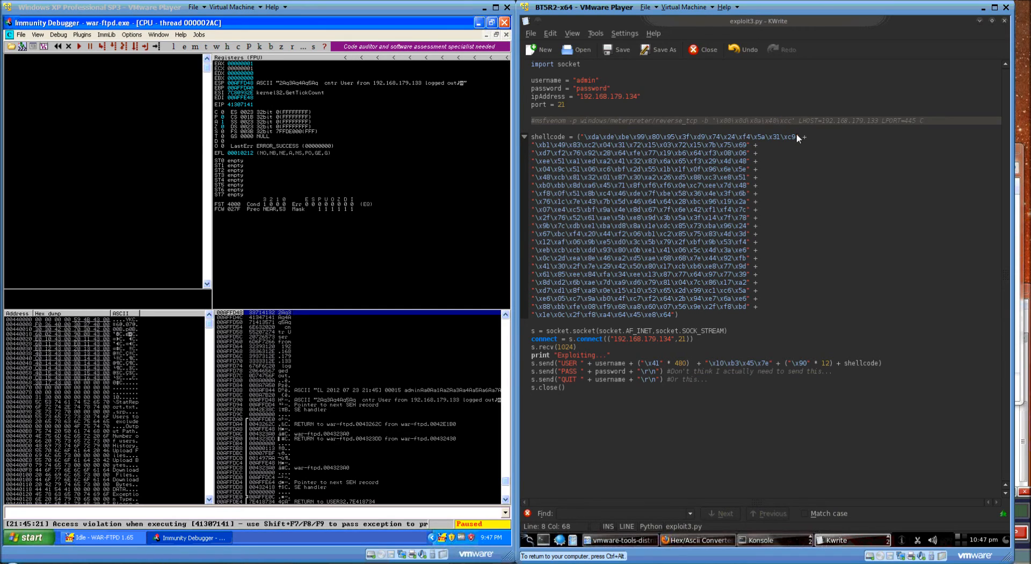
{"action": "mouse_move", "coordinate": [793, 110]}
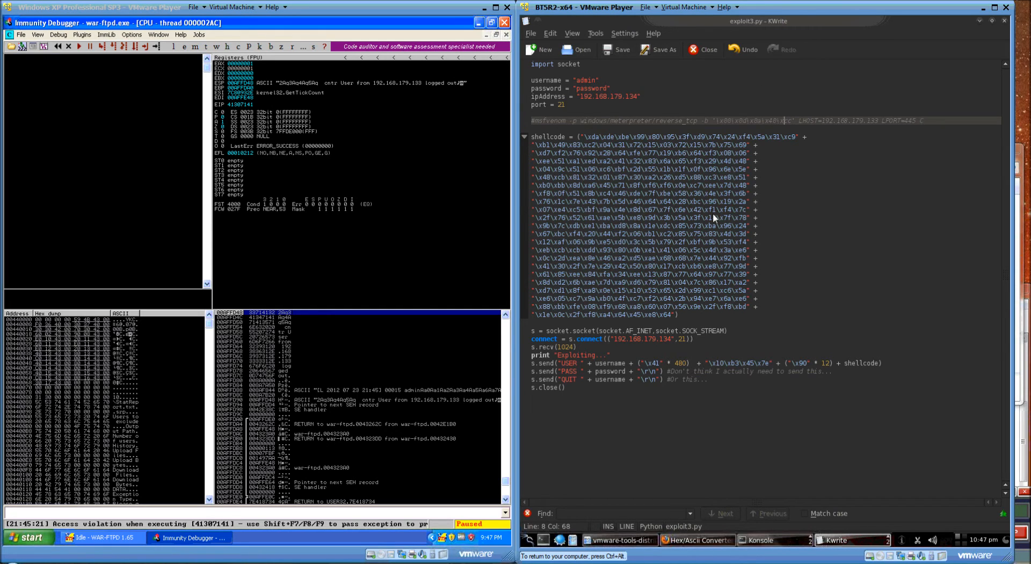
{"action": "mouse_move", "coordinate": [710, 232]}
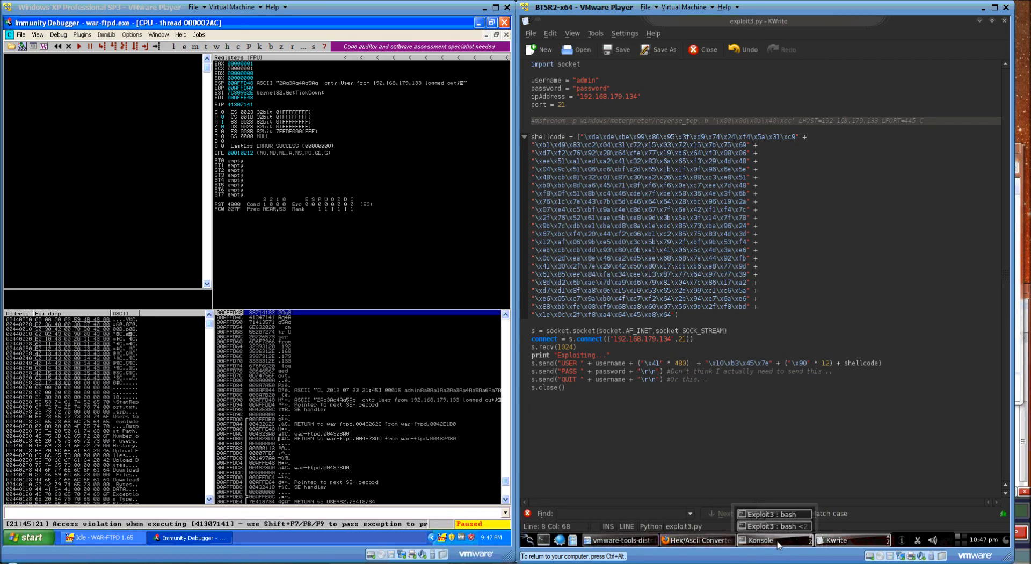
- Relaunch the WAR-FTPD server on the XP target with the payload handler terminal ready
{"action": "left_click", "coordinate": [774, 526]}
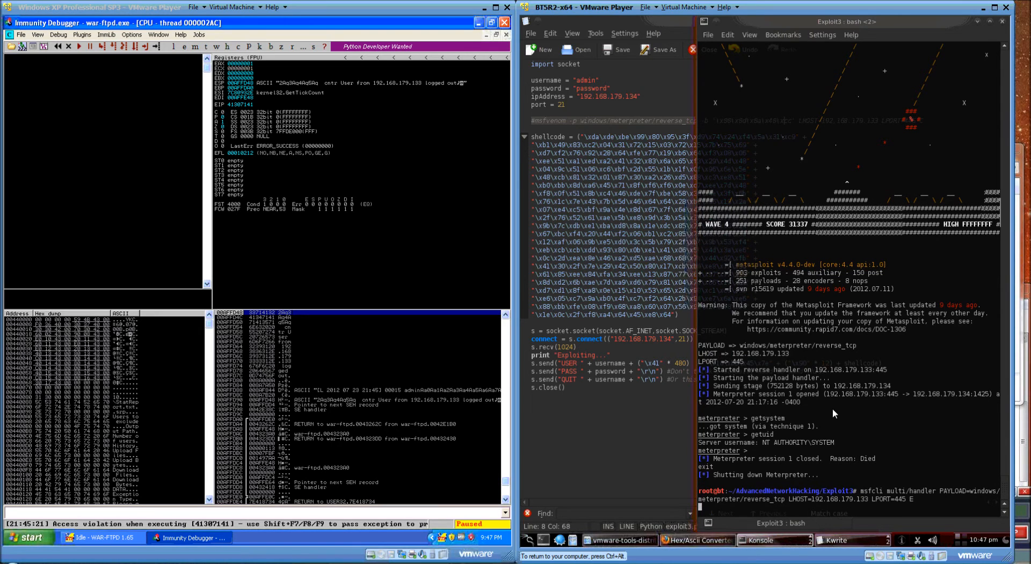
{"action": "left_click", "coordinate": [504, 22]}
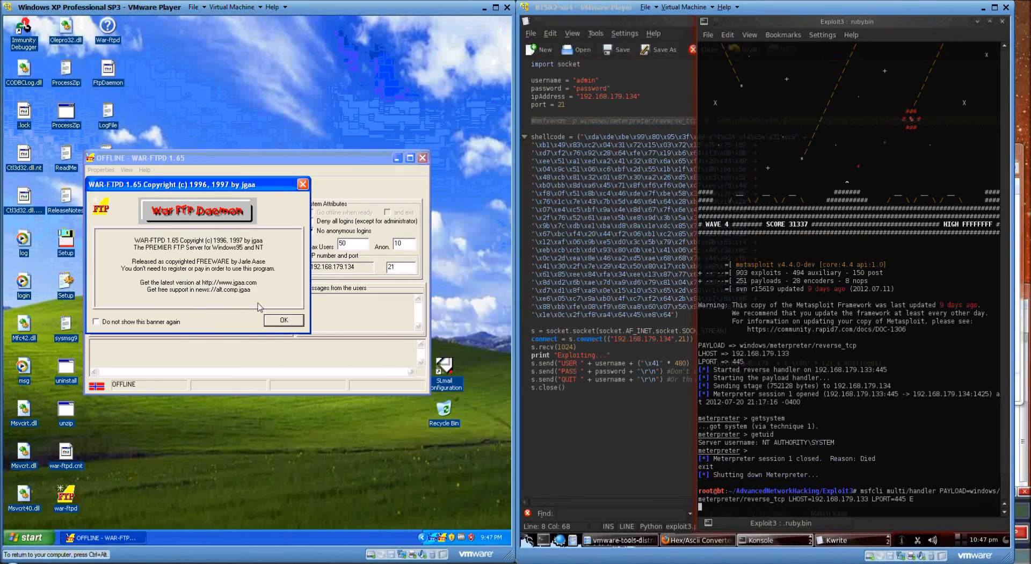
{"action": "left_click", "coordinate": [284, 320]}
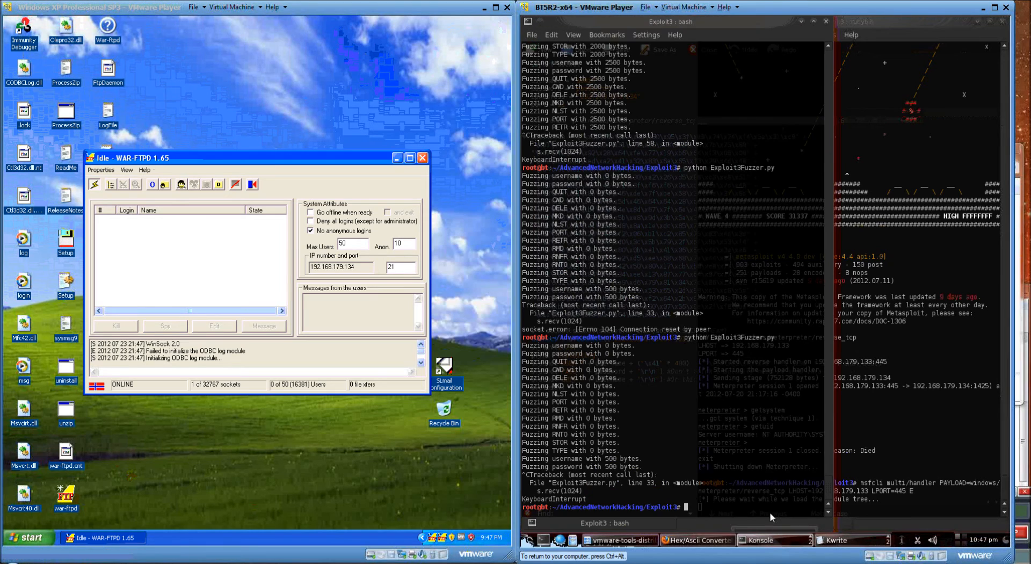
{"action": "mouse_move", "coordinate": [708, 445]}
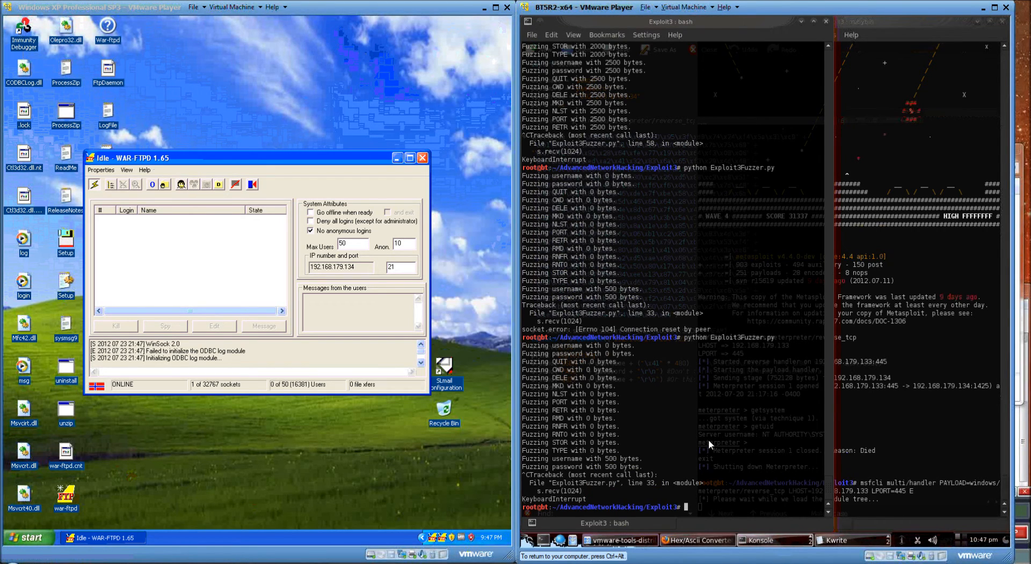
{"action": "mouse_move", "coordinate": [705, 486]}
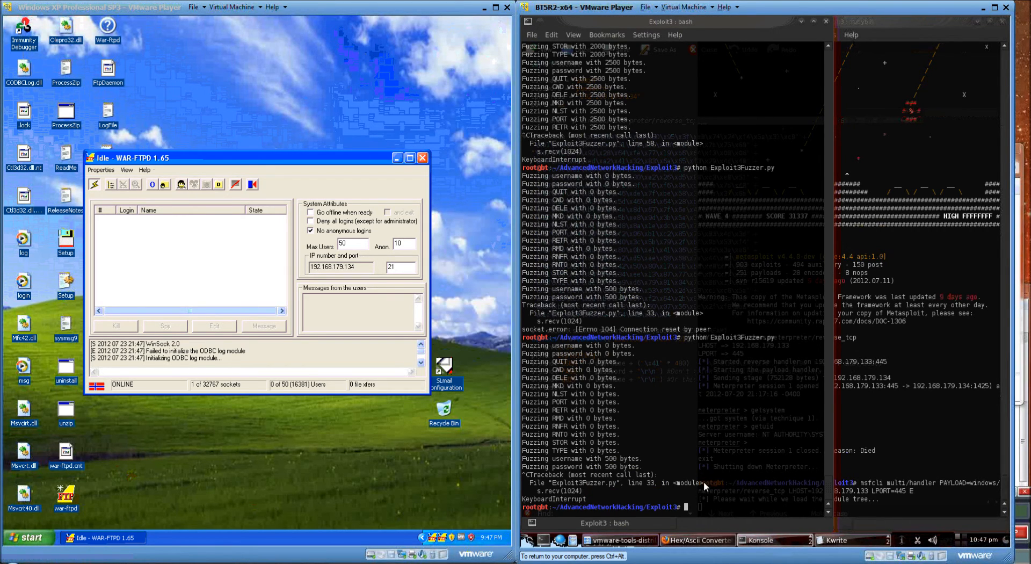
{"action": "mouse_move", "coordinate": [710, 434]}
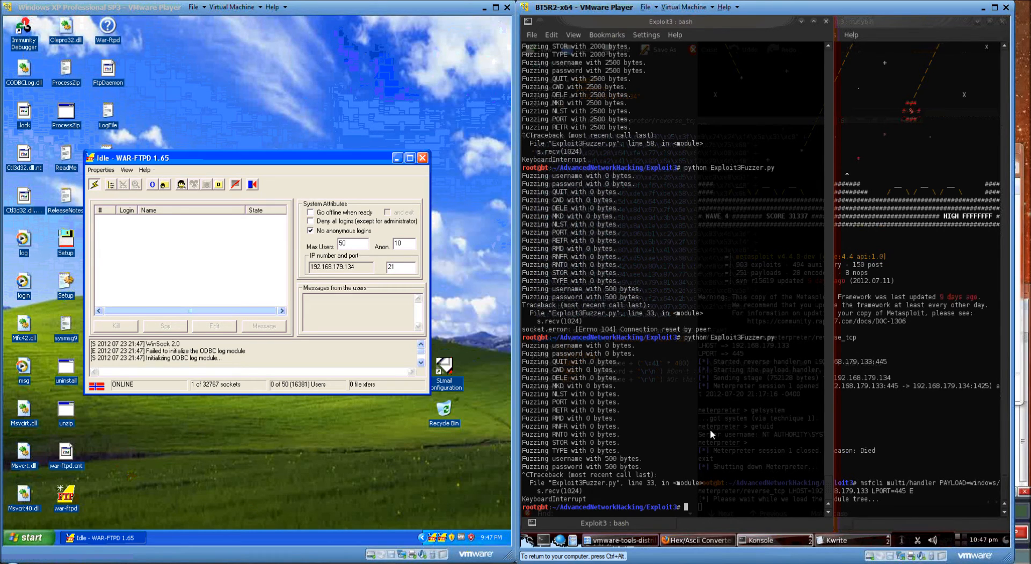
- Run python exploit3.py, then issue getsystem and a calc attempt in the new Meterpreter session
{"action": "type", "text": "python exploit"}
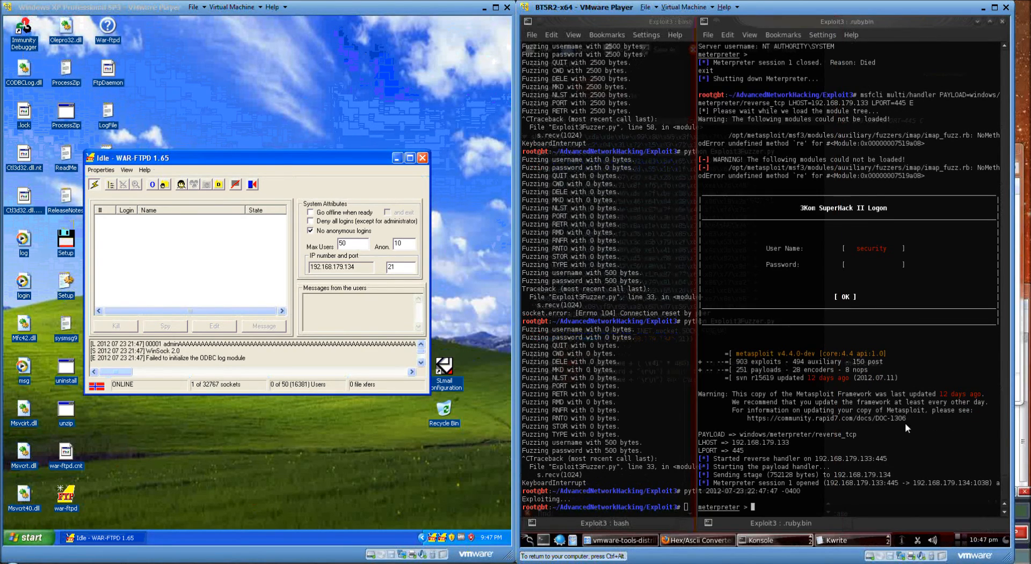
{"action": "type", "text": "getsystem"}
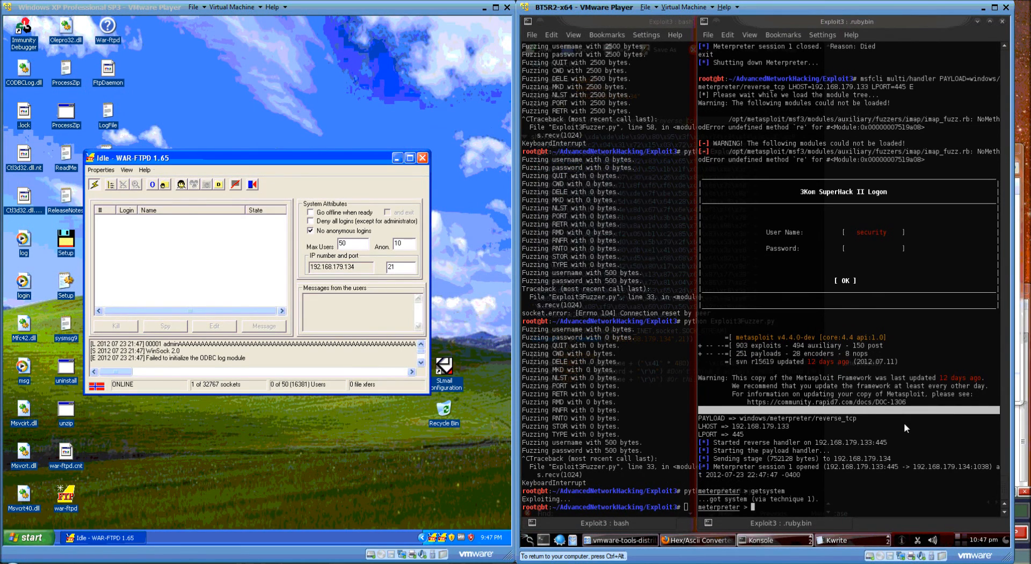
{"action": "type", "text": "calc"}
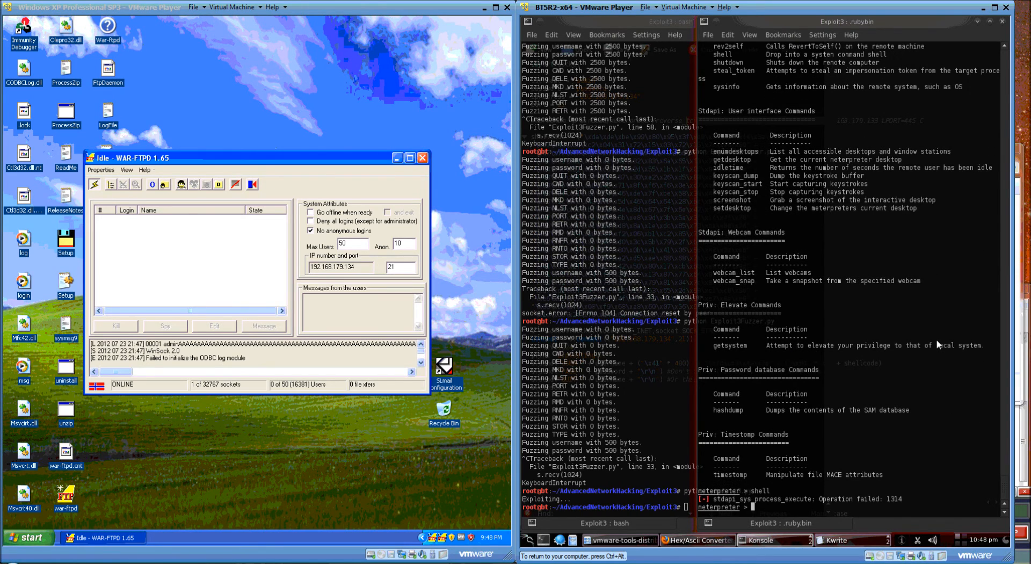
{"action": "mouse_move", "coordinate": [681, 289]}
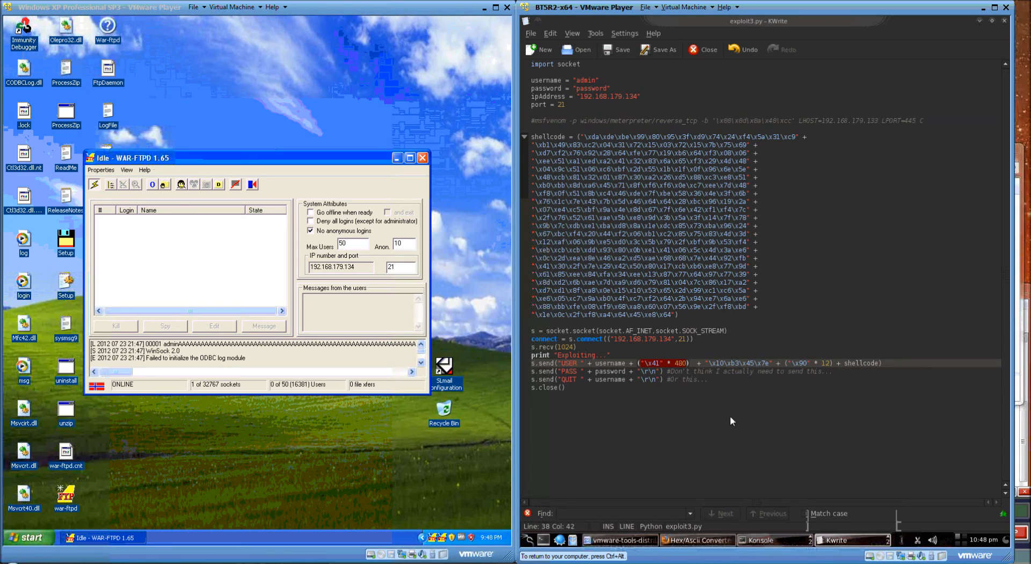
{"action": "mouse_move", "coordinate": [706, 407]}
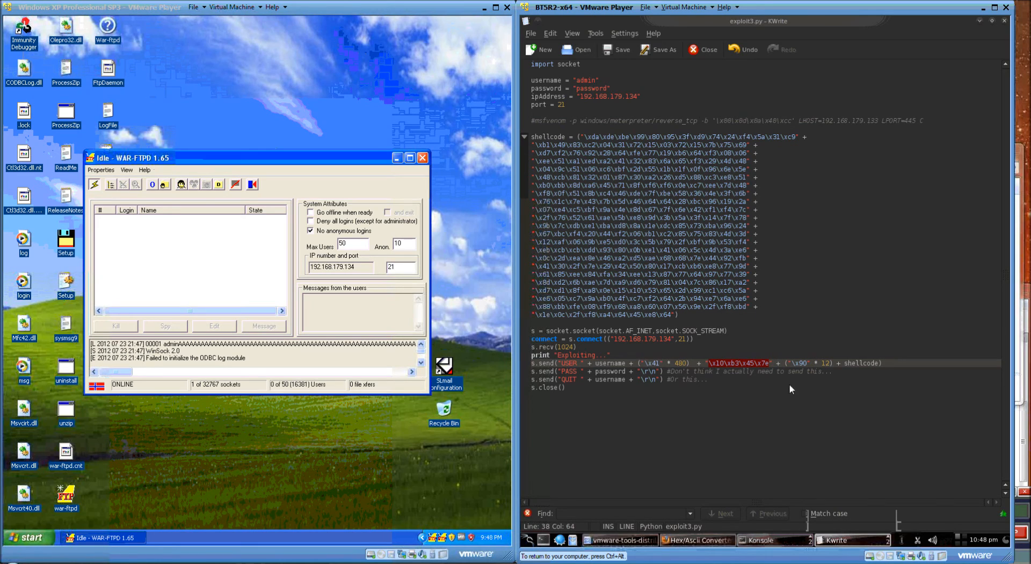
{"action": "mouse_move", "coordinate": [787, 409]}
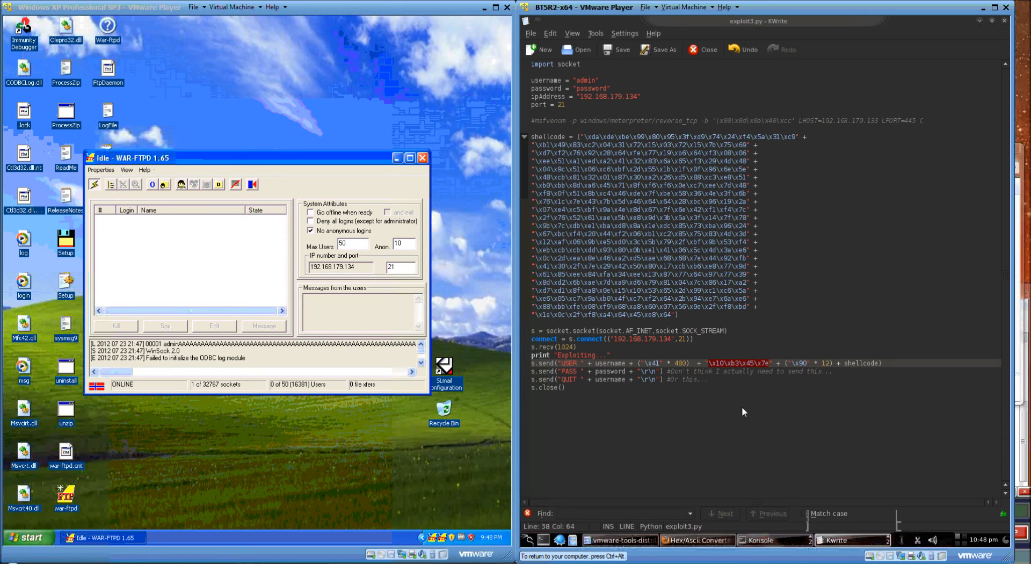
{"action": "mouse_move", "coordinate": [769, 381]}
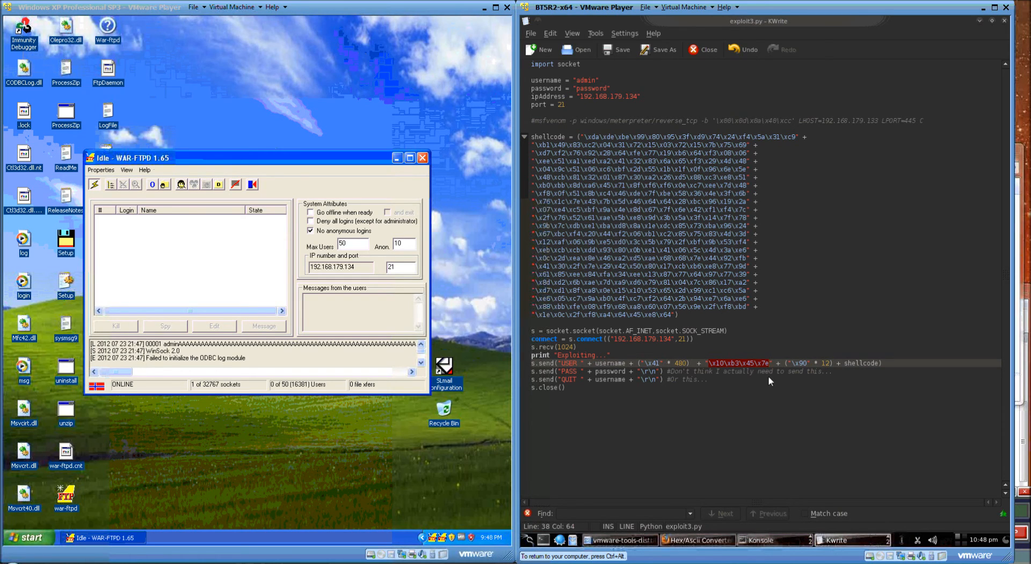
{"action": "mouse_move", "coordinate": [783, 449]}
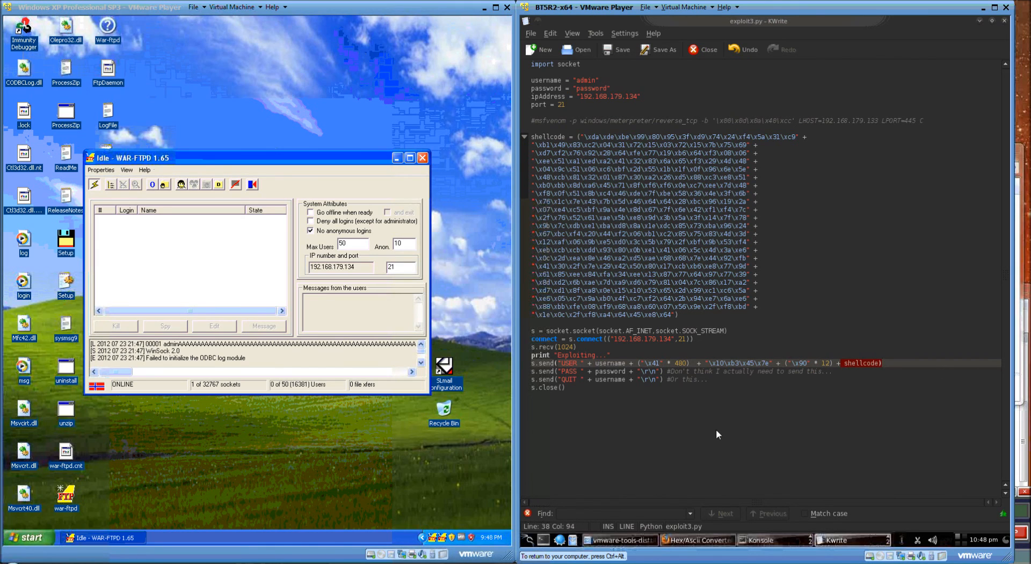
{"action": "mouse_move", "coordinate": [705, 421]}
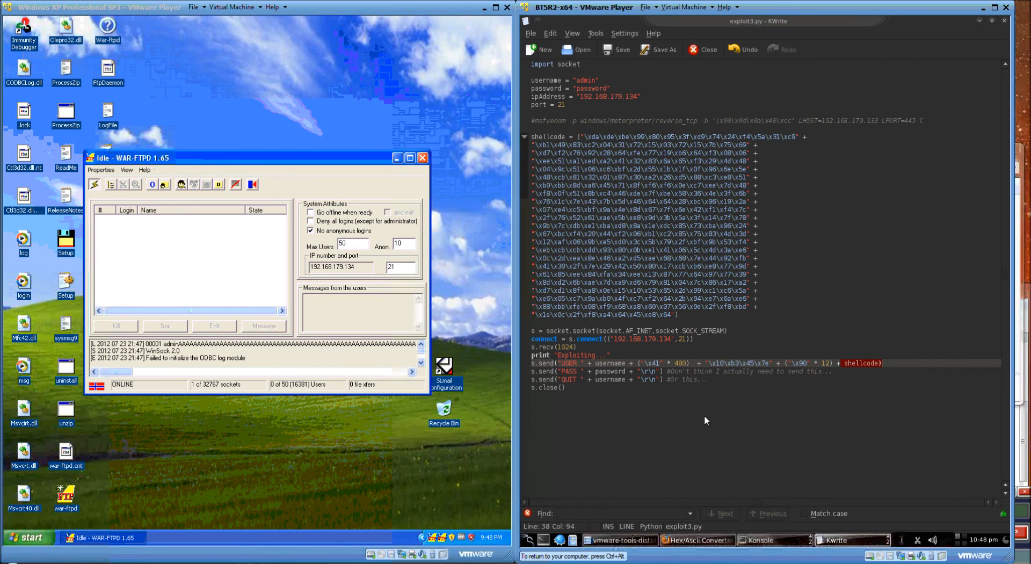
- Review the s.send lines at the bottom of exploit3.py in KWrite
{"action": "left_click", "coordinate": [731, 380]}
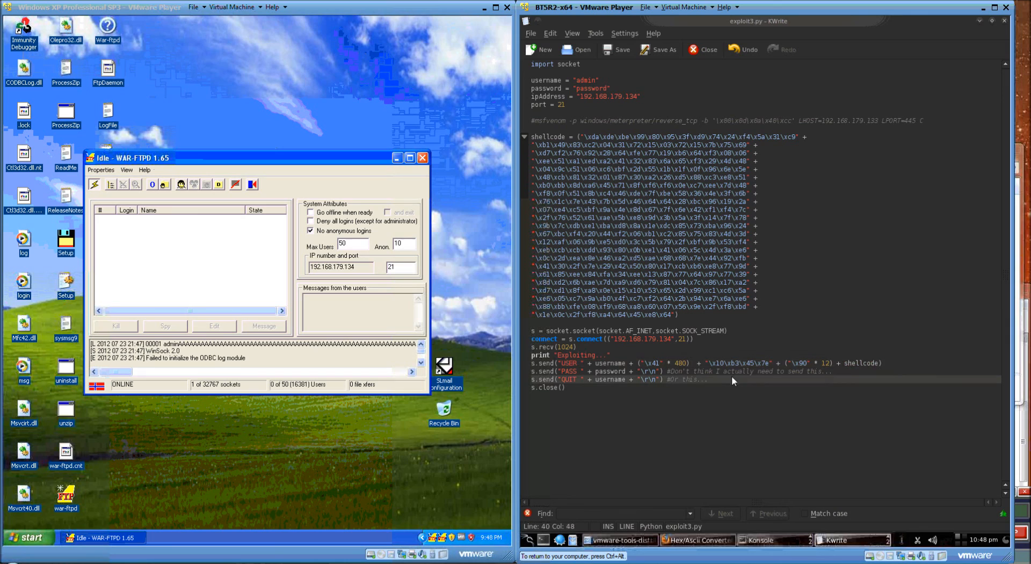